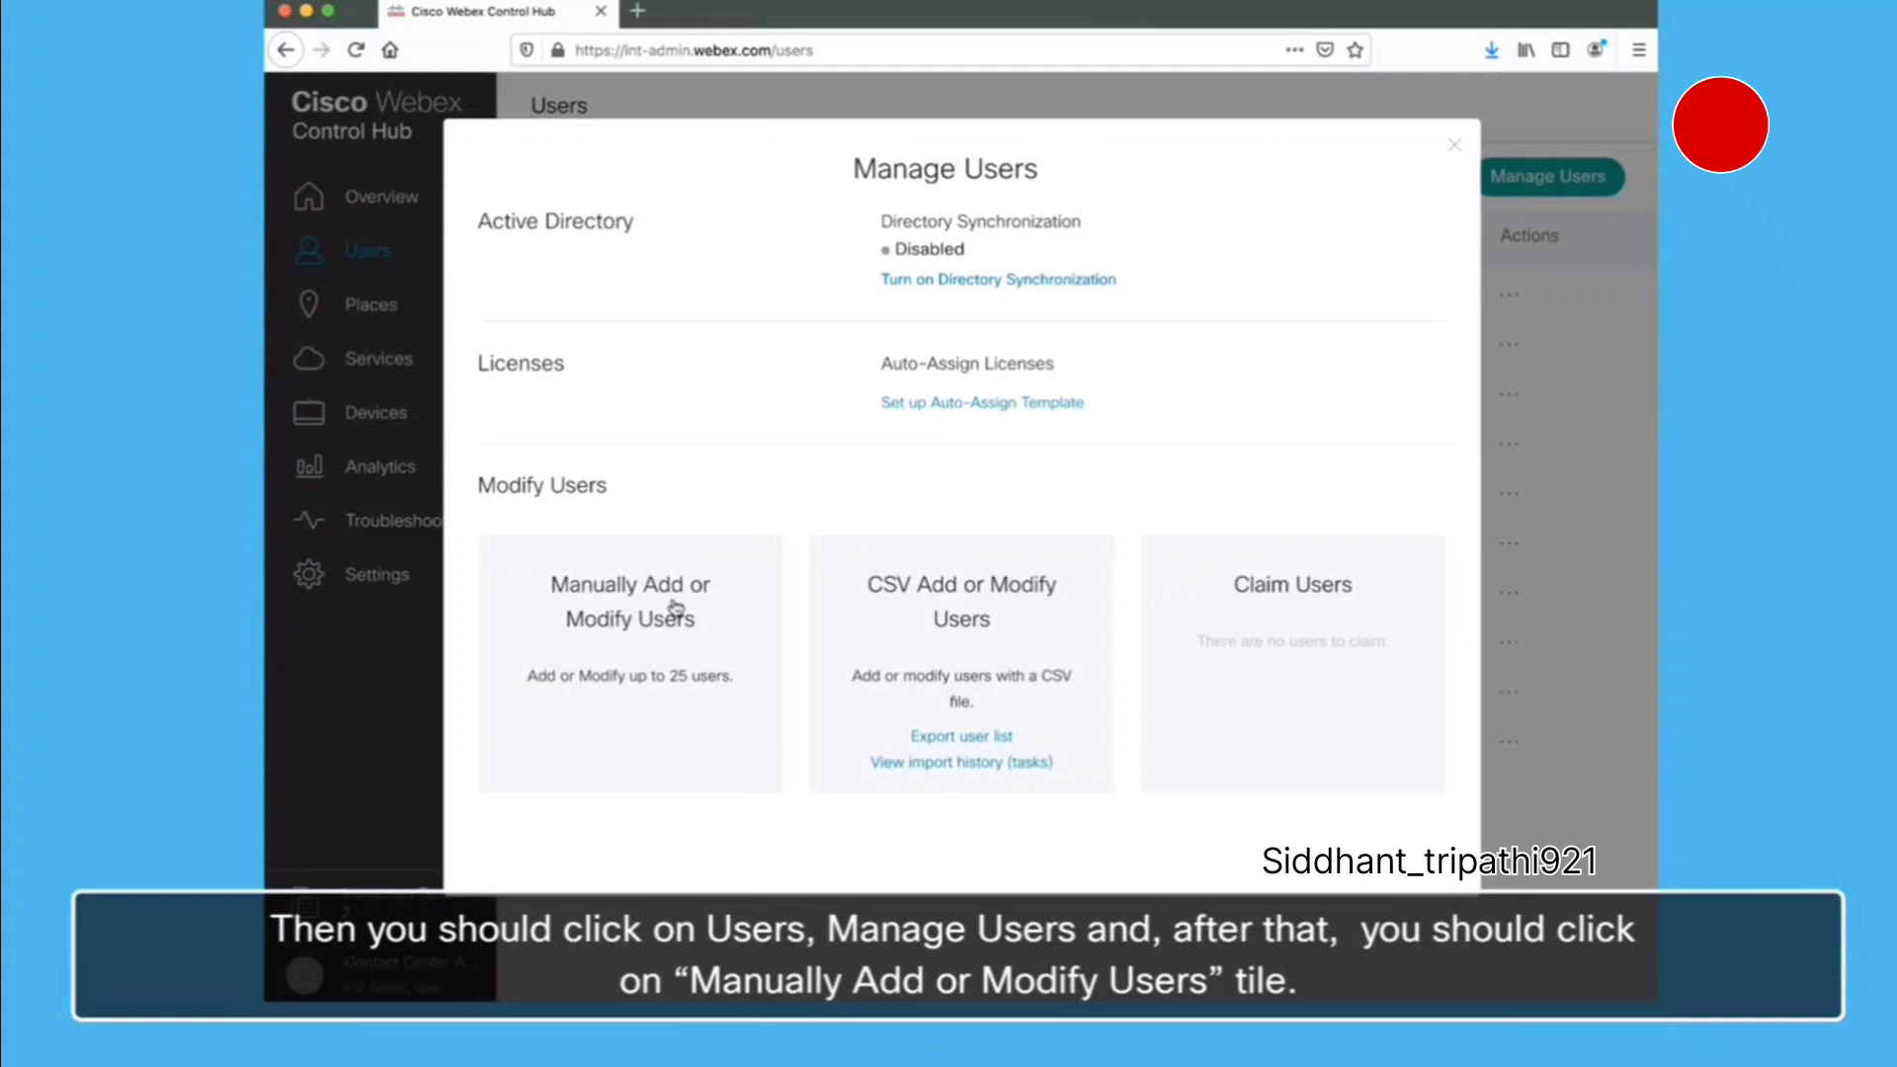
Choose 'Manually Add or Modify Users' in the Manage Users dialog.
{"action": "left_click", "coordinate": [629, 609]}
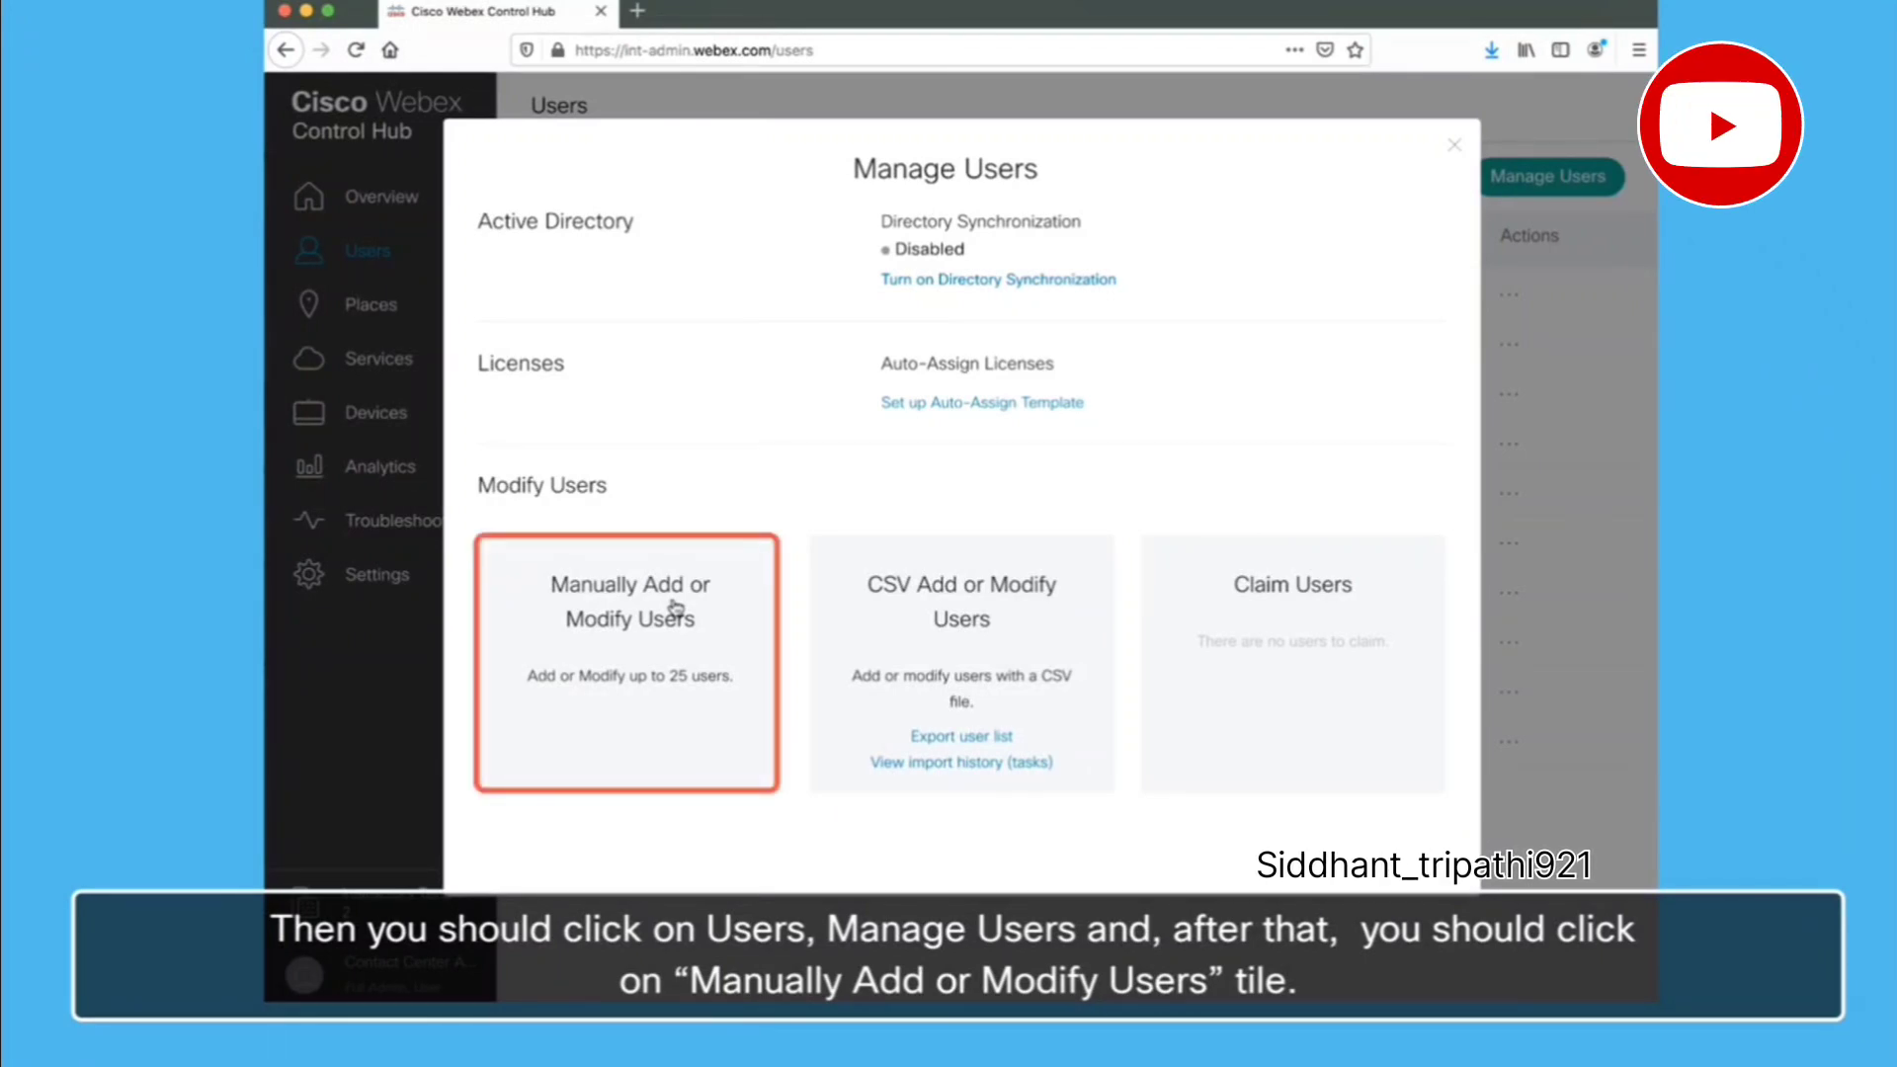
{"action": "left_click", "coordinate": [629, 601]}
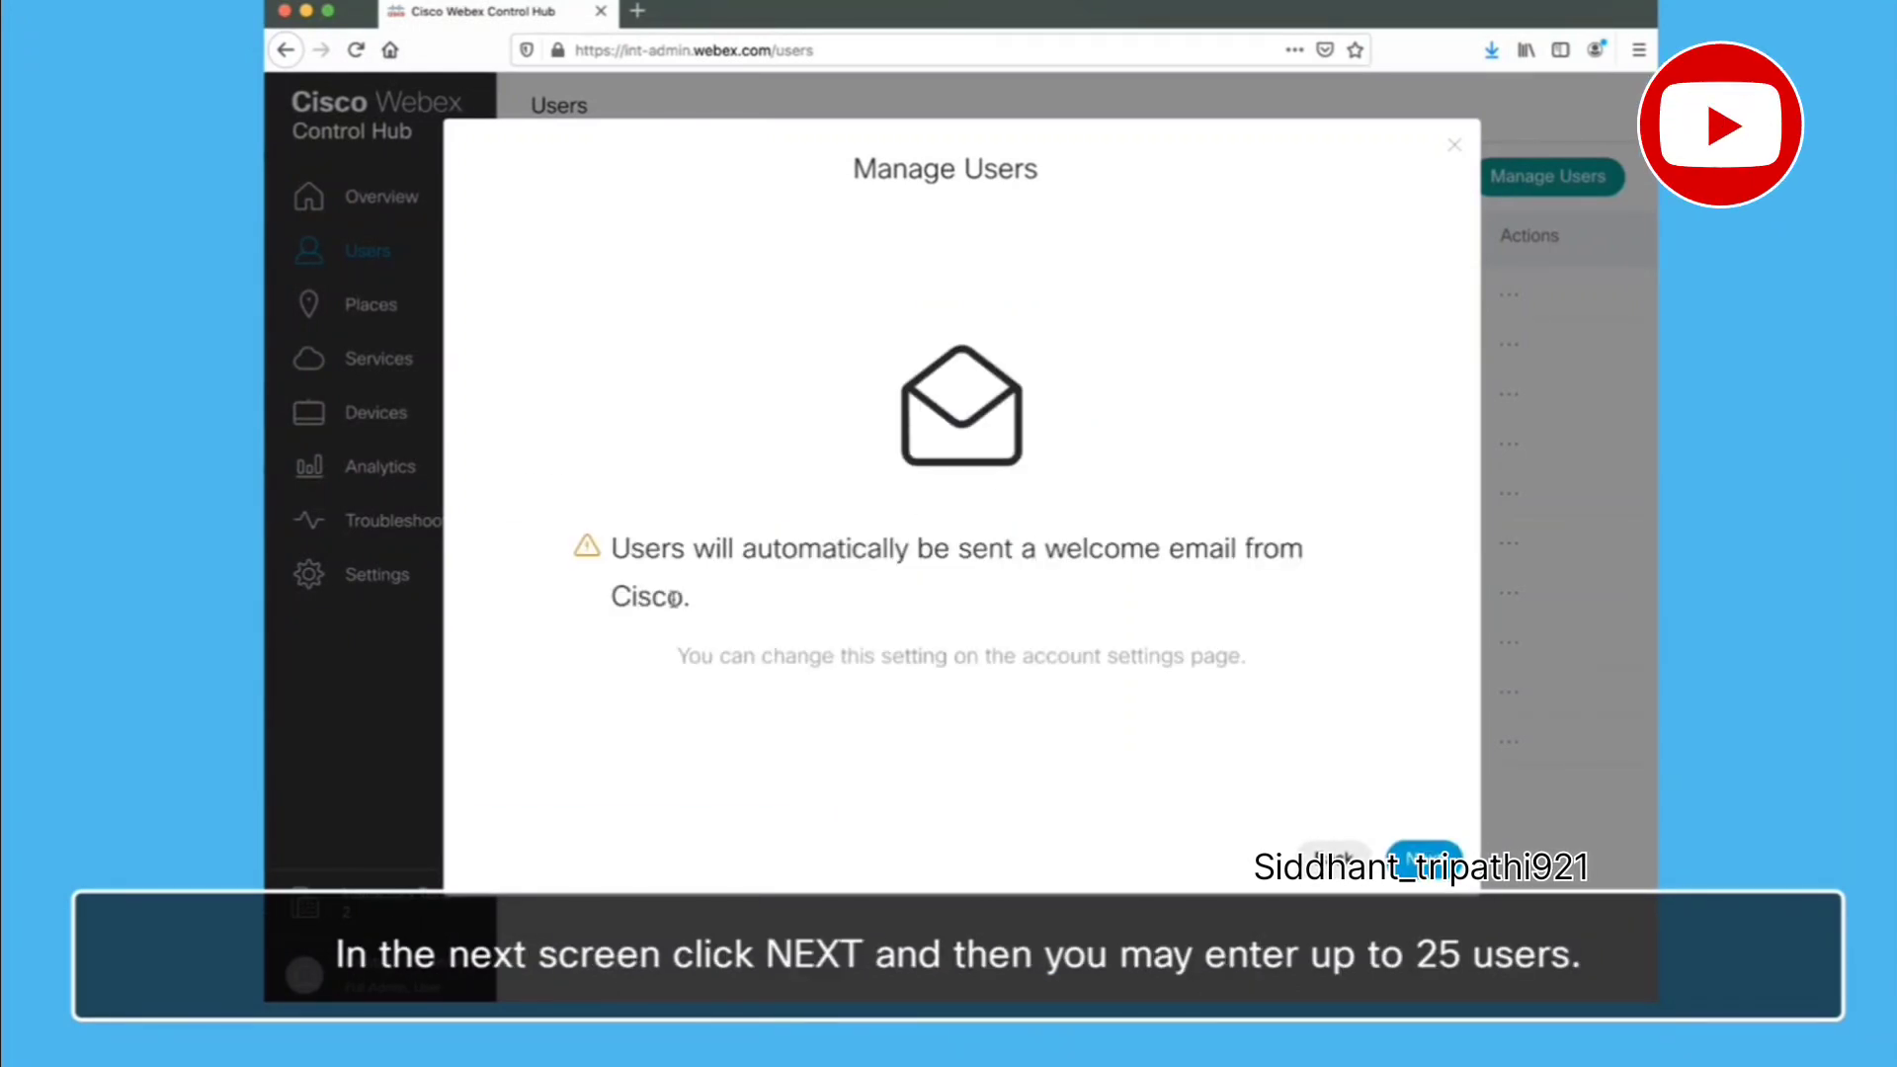
{"action": "left_click", "coordinate": [1423, 858]}
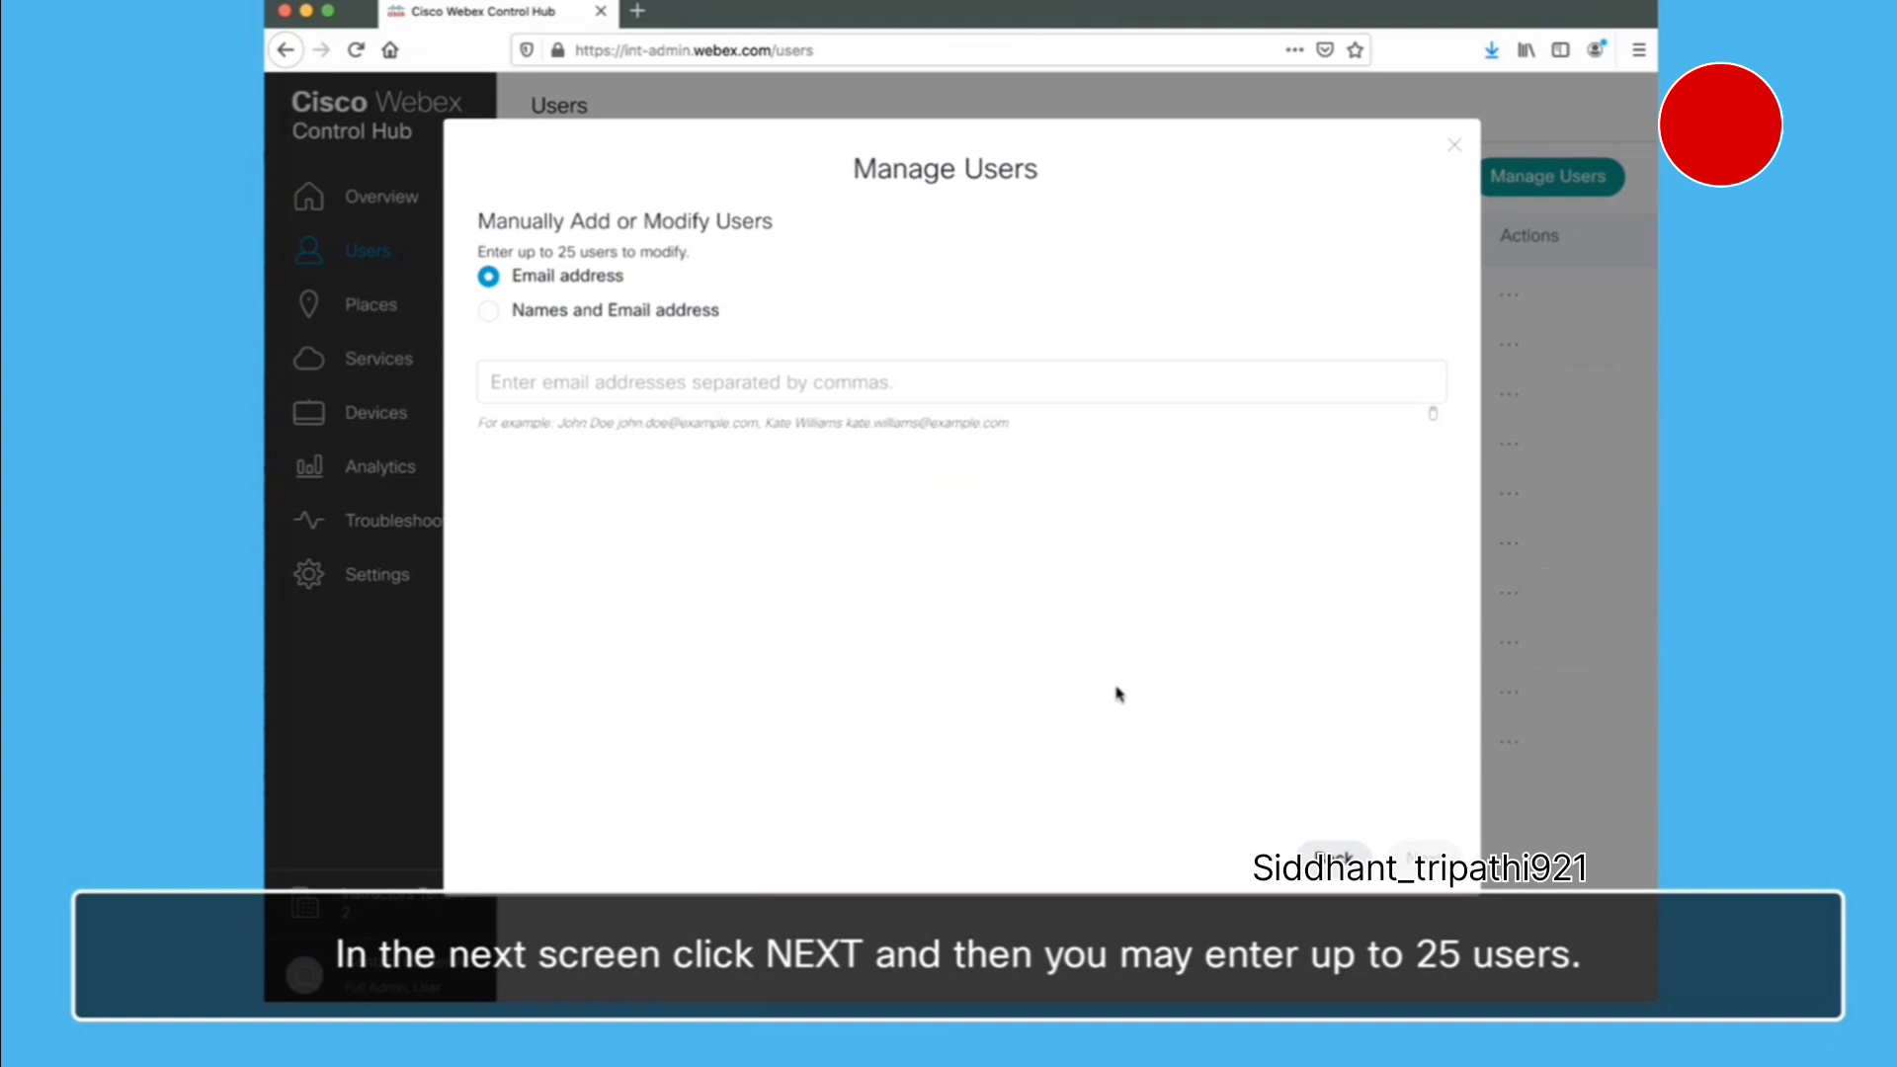
{"action": "type", "text": "silvester.stallone@domain.com"}
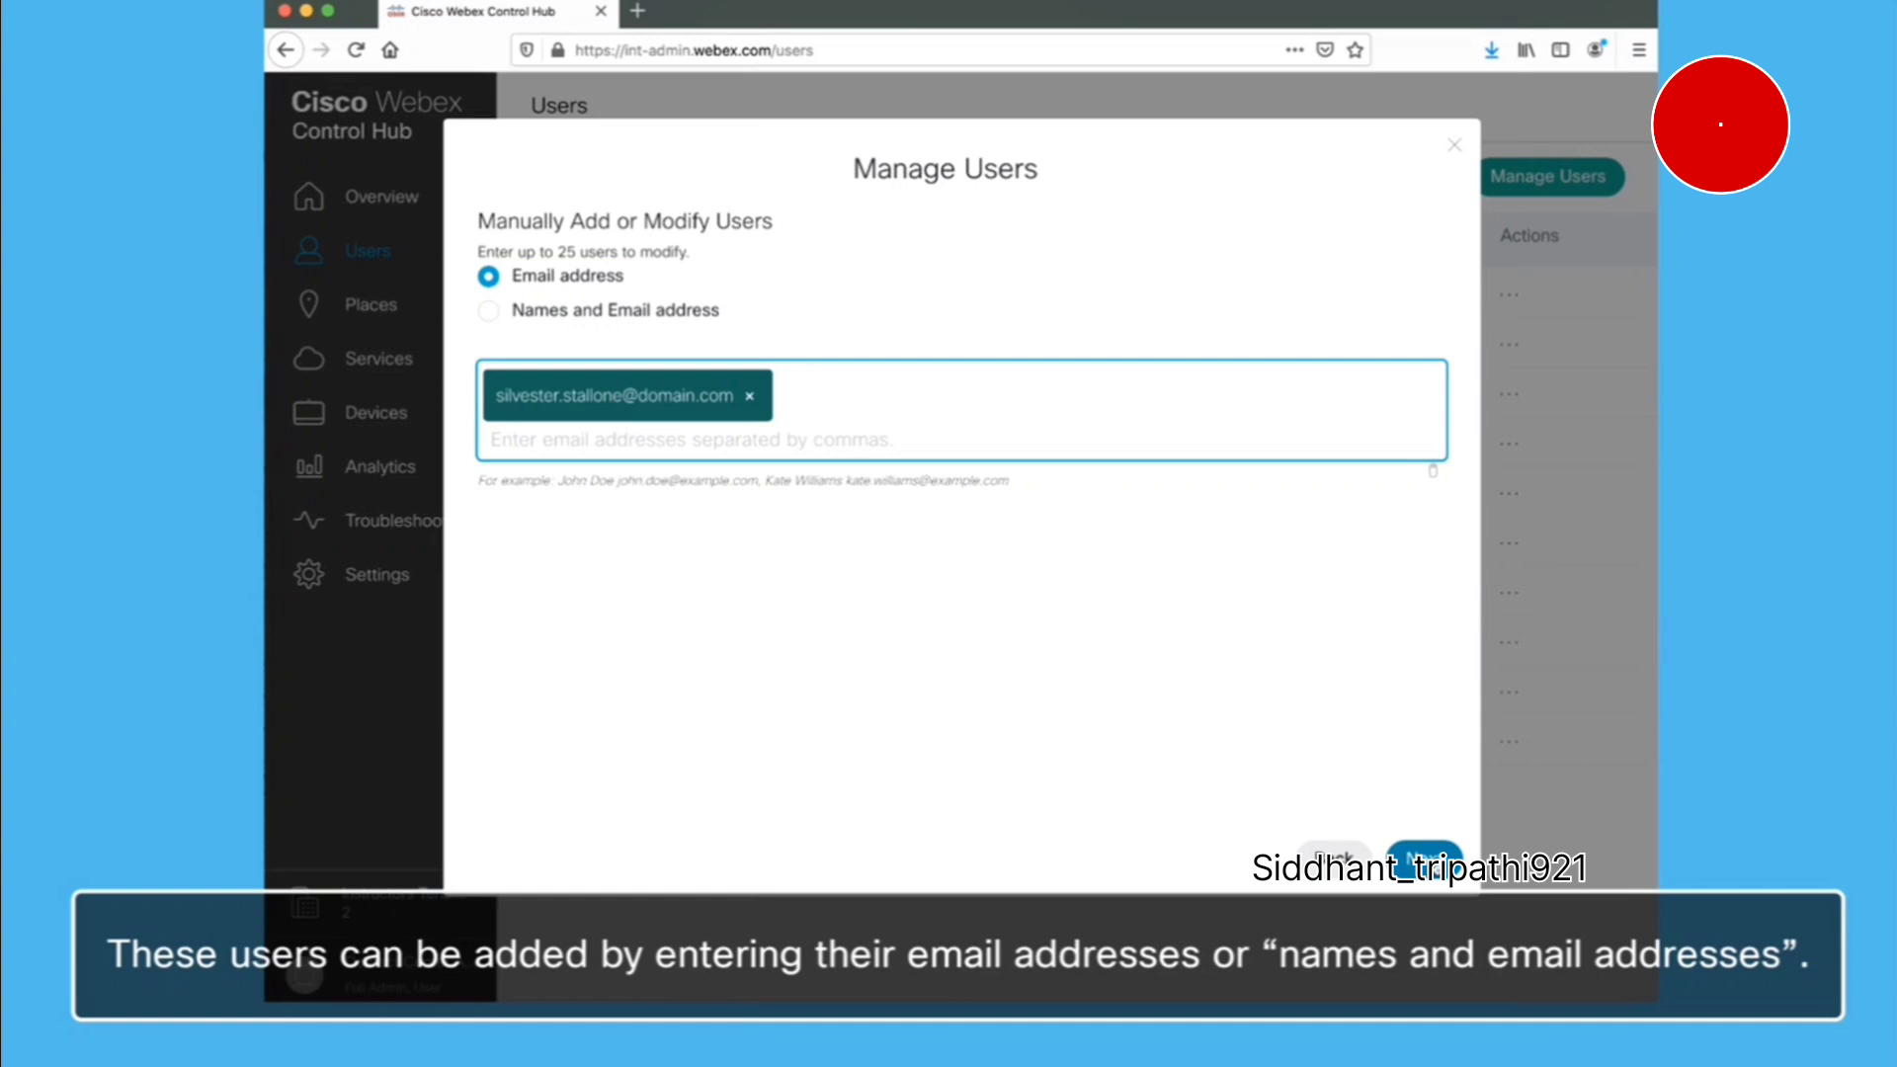
{"action": "left_click", "coordinate": [1427, 854]}
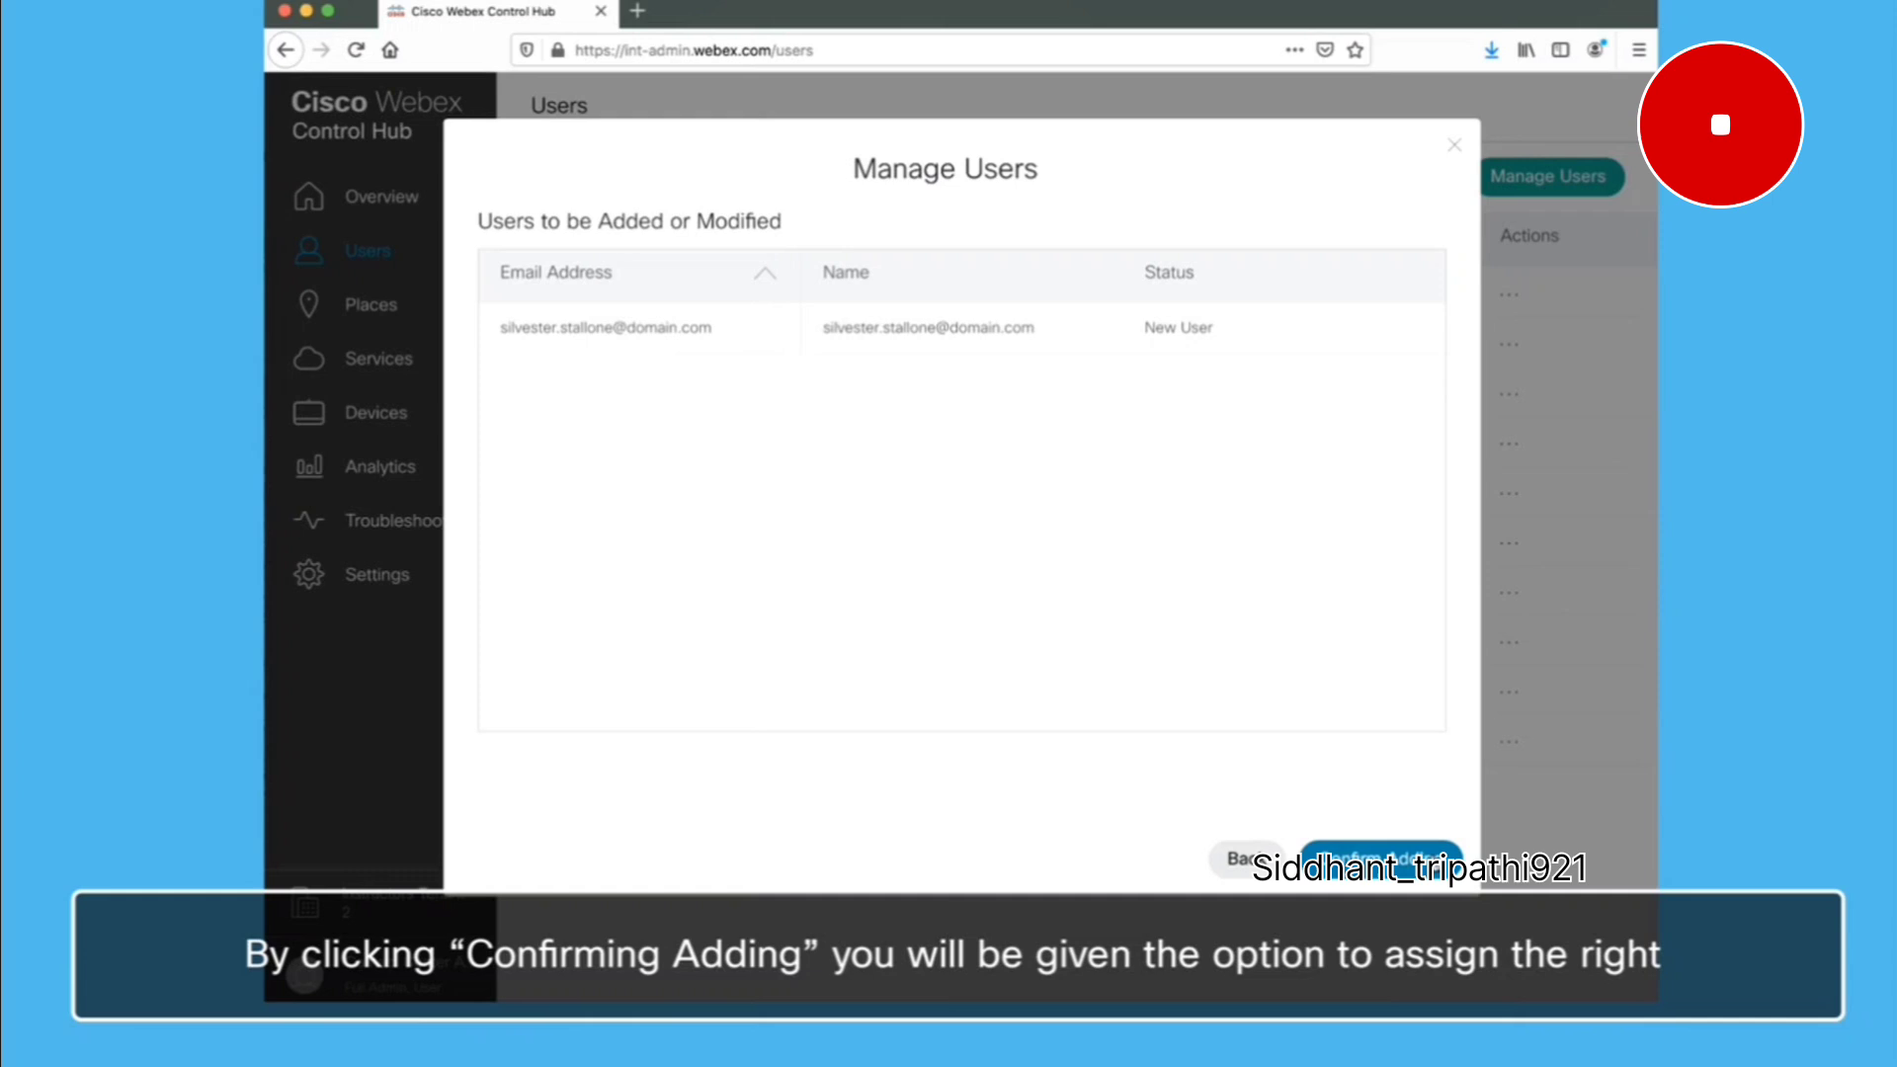
{"action": "left_click", "coordinate": [1380, 855]}
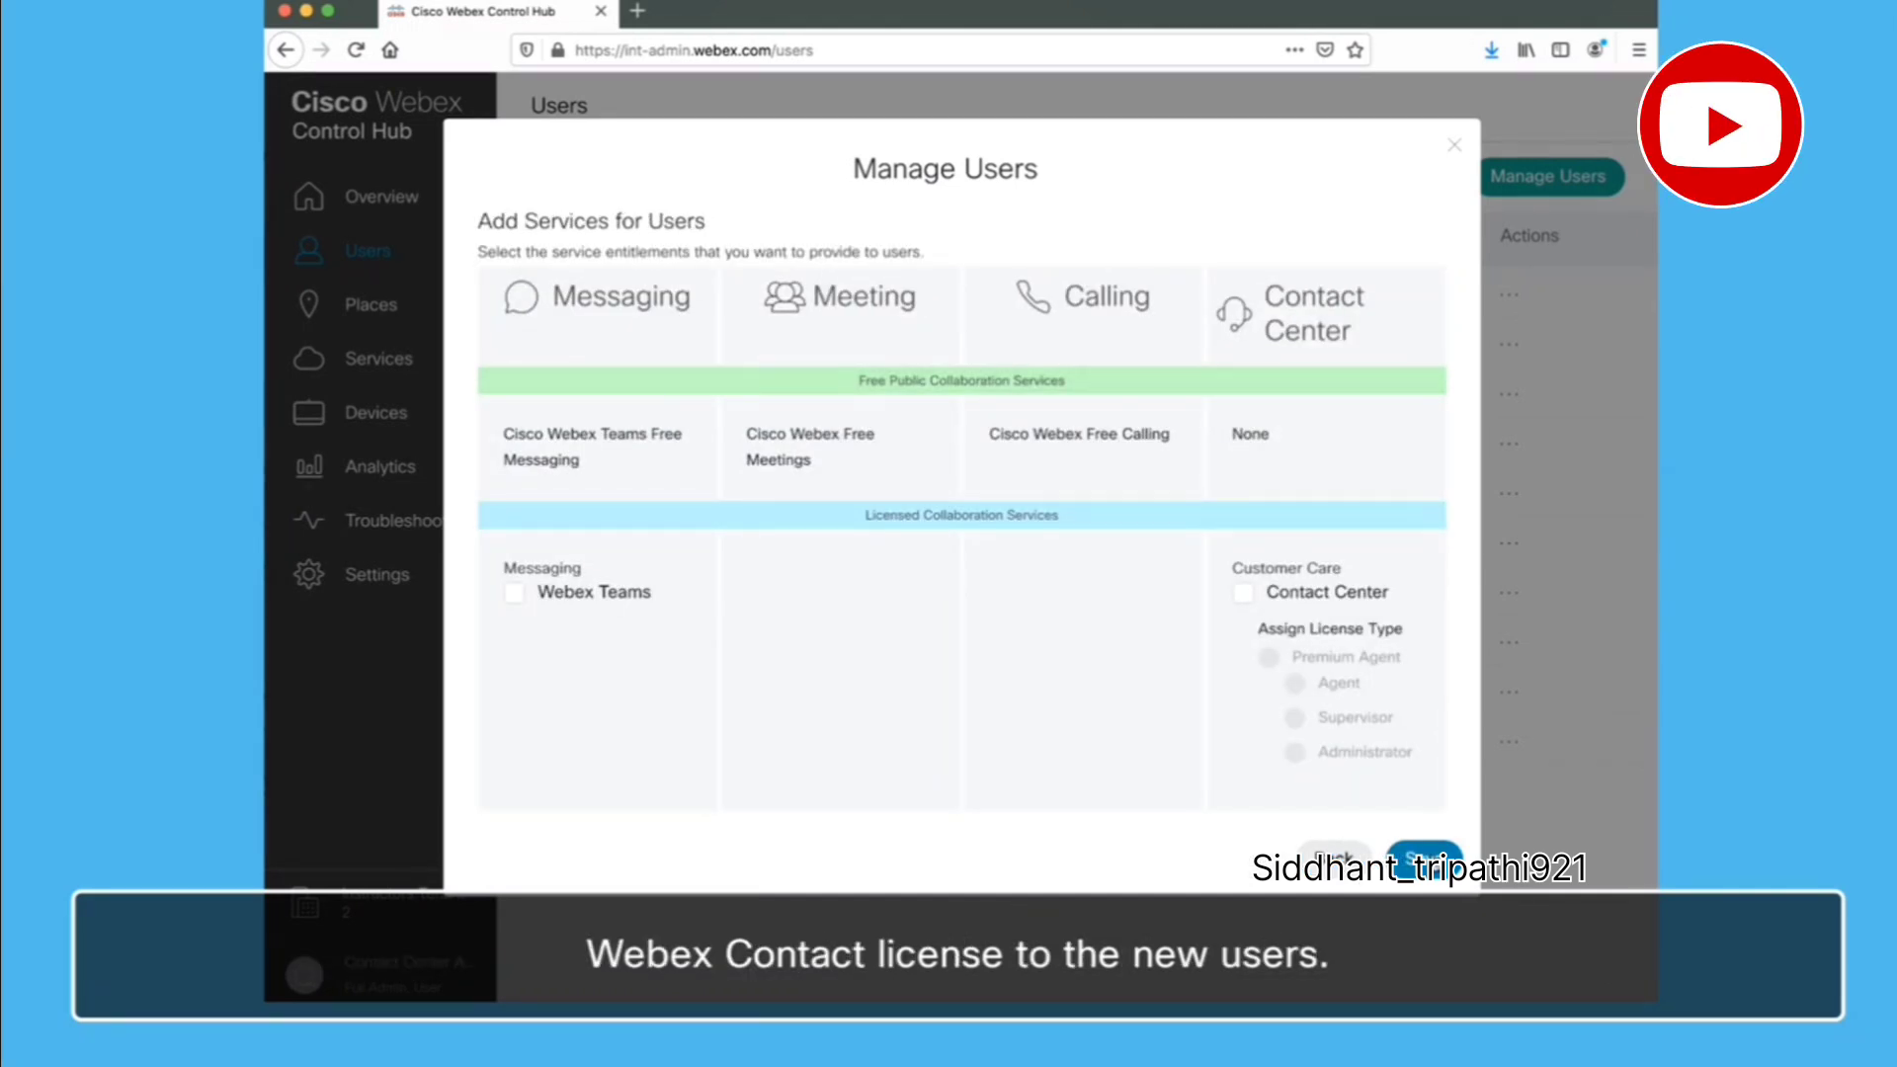
Enable Webex Teams and Contact Center with a Premium Agent license in the Supervisor role.
{"action": "left_click", "coordinate": [513, 593]}
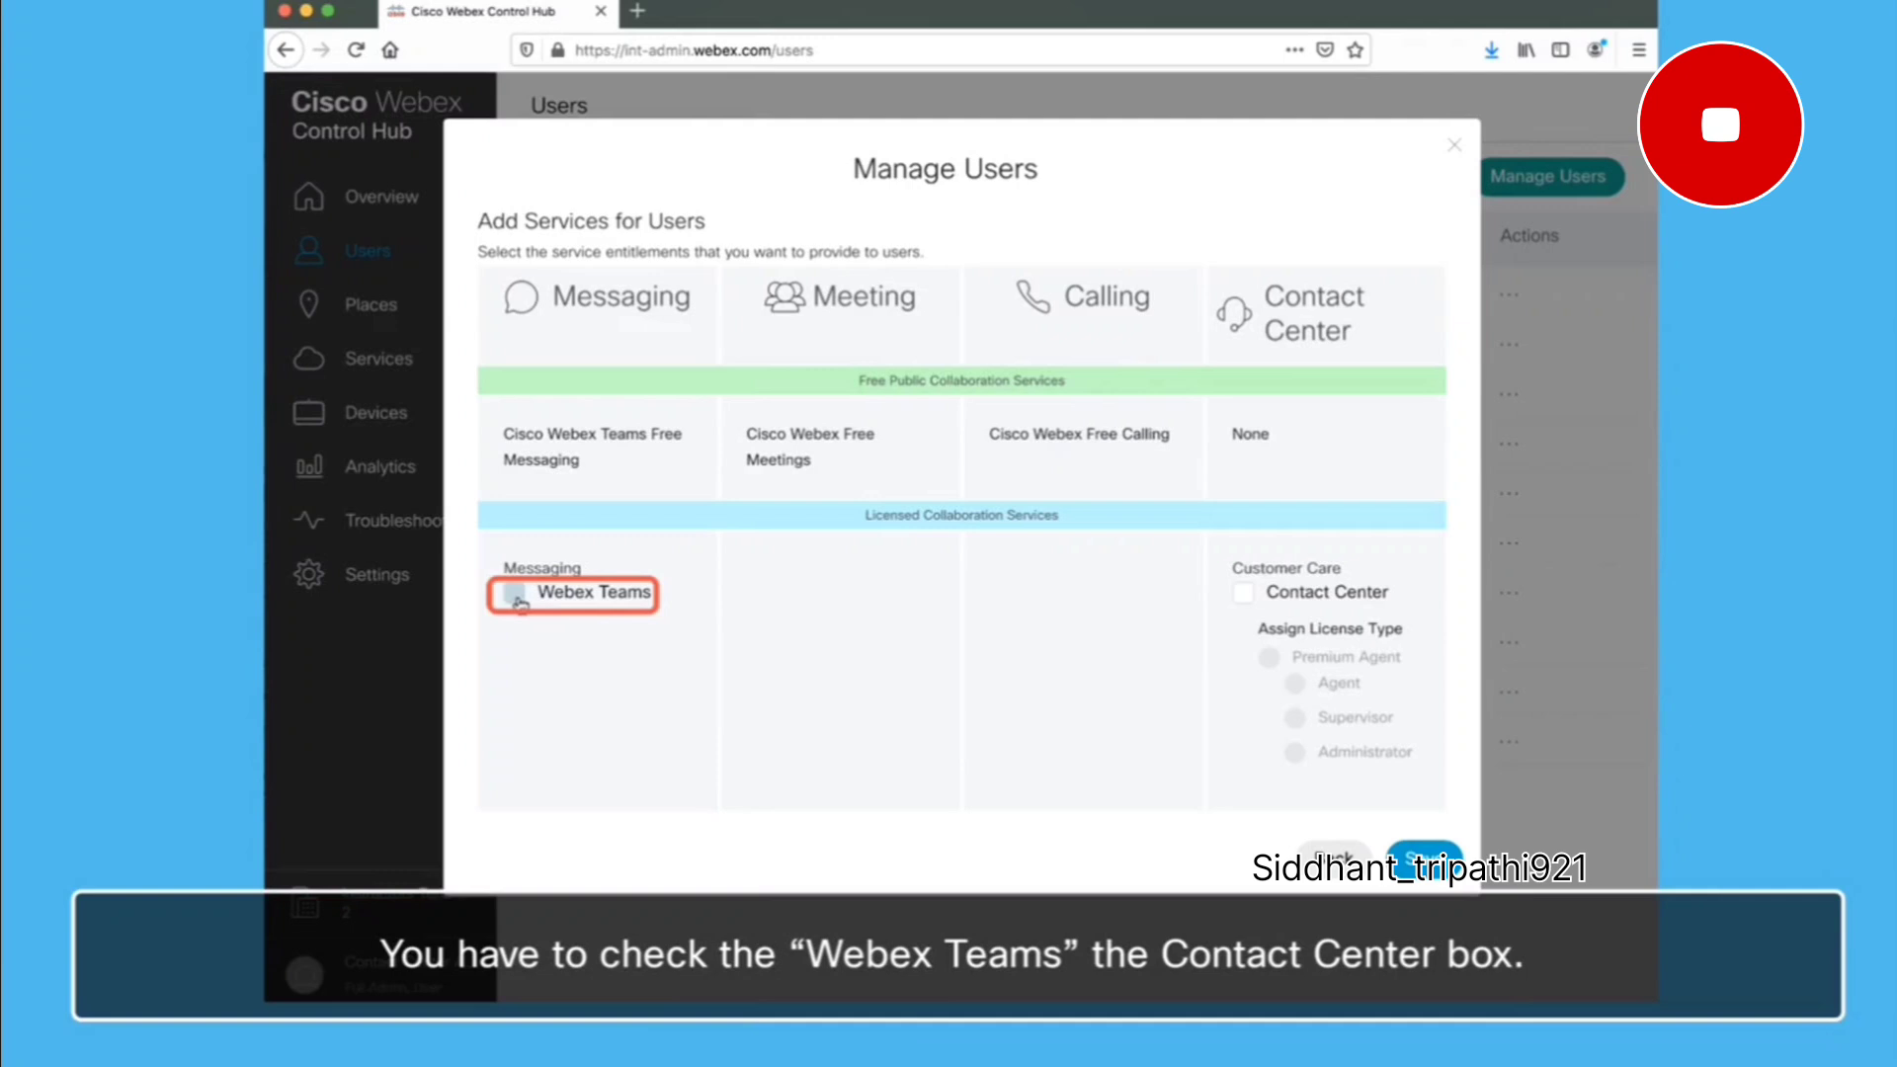
{"action": "left_click", "coordinate": [514, 593]}
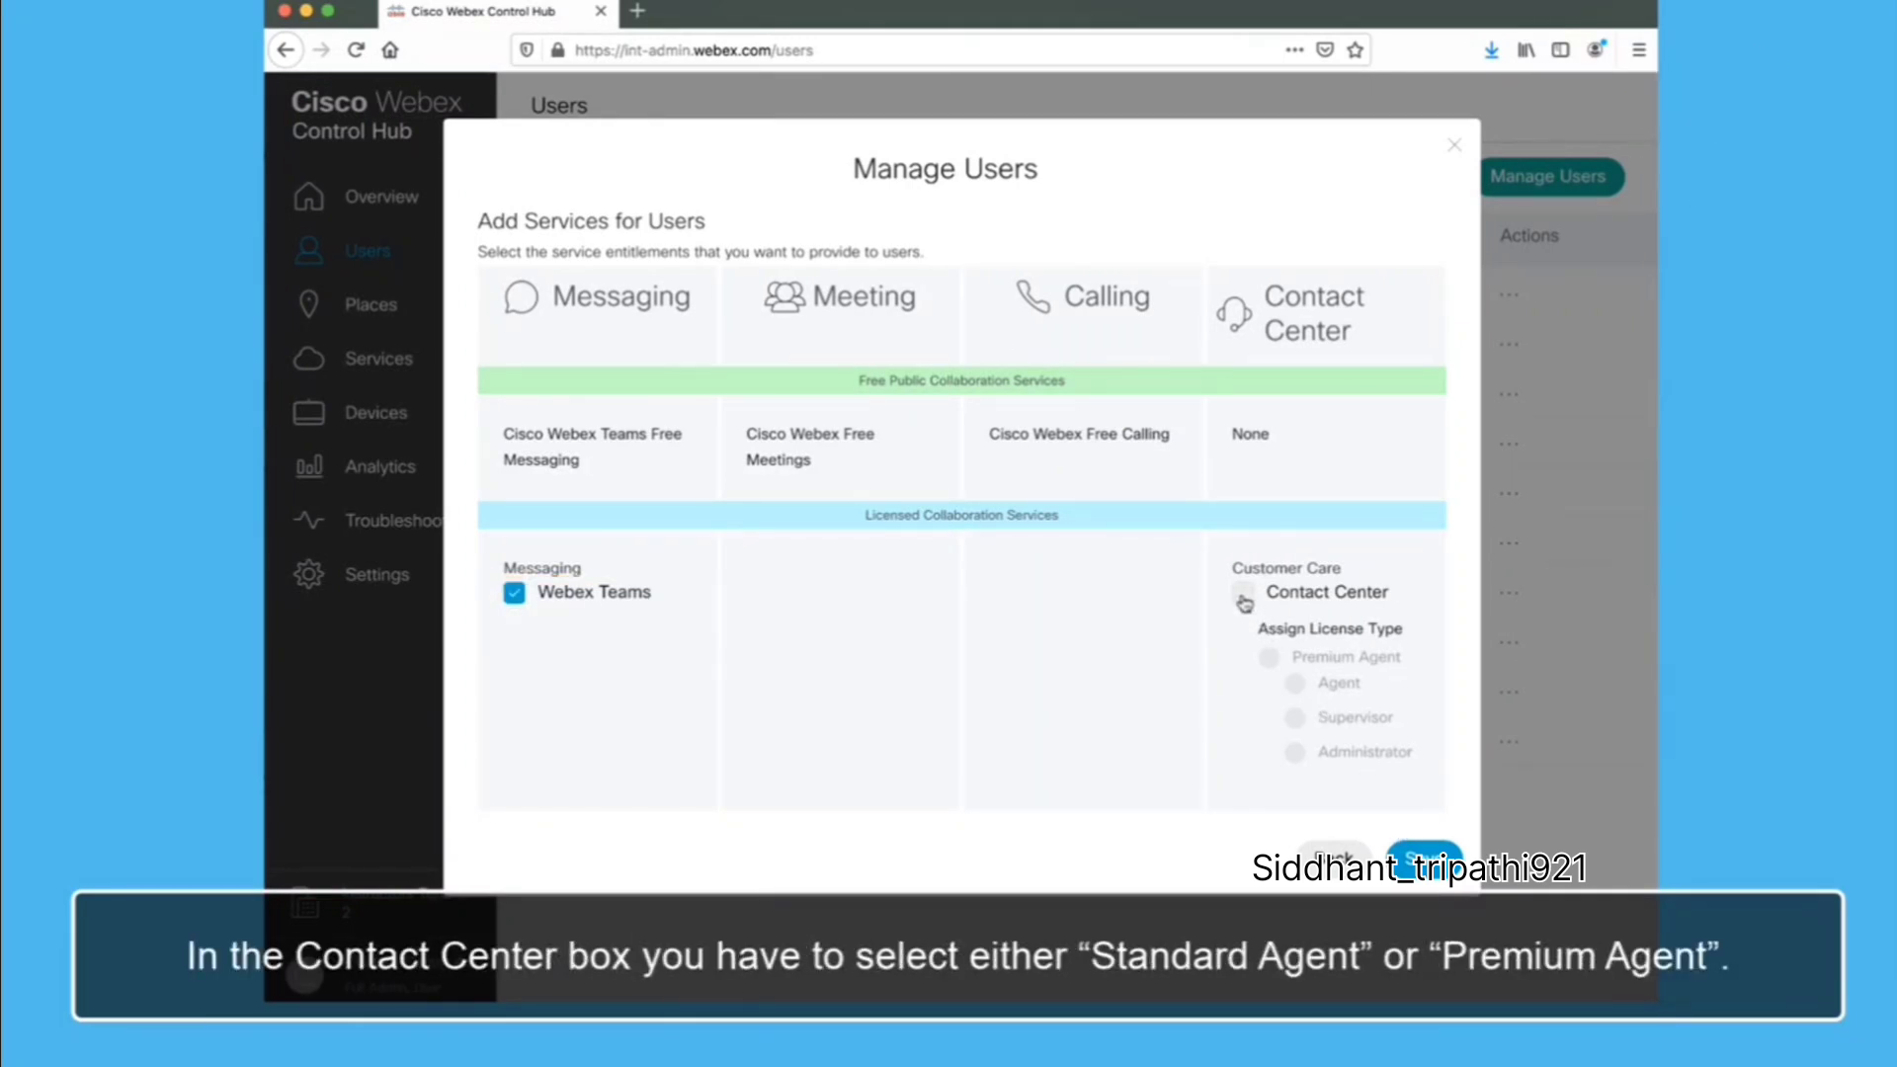
{"action": "left_click", "coordinate": [1241, 593]}
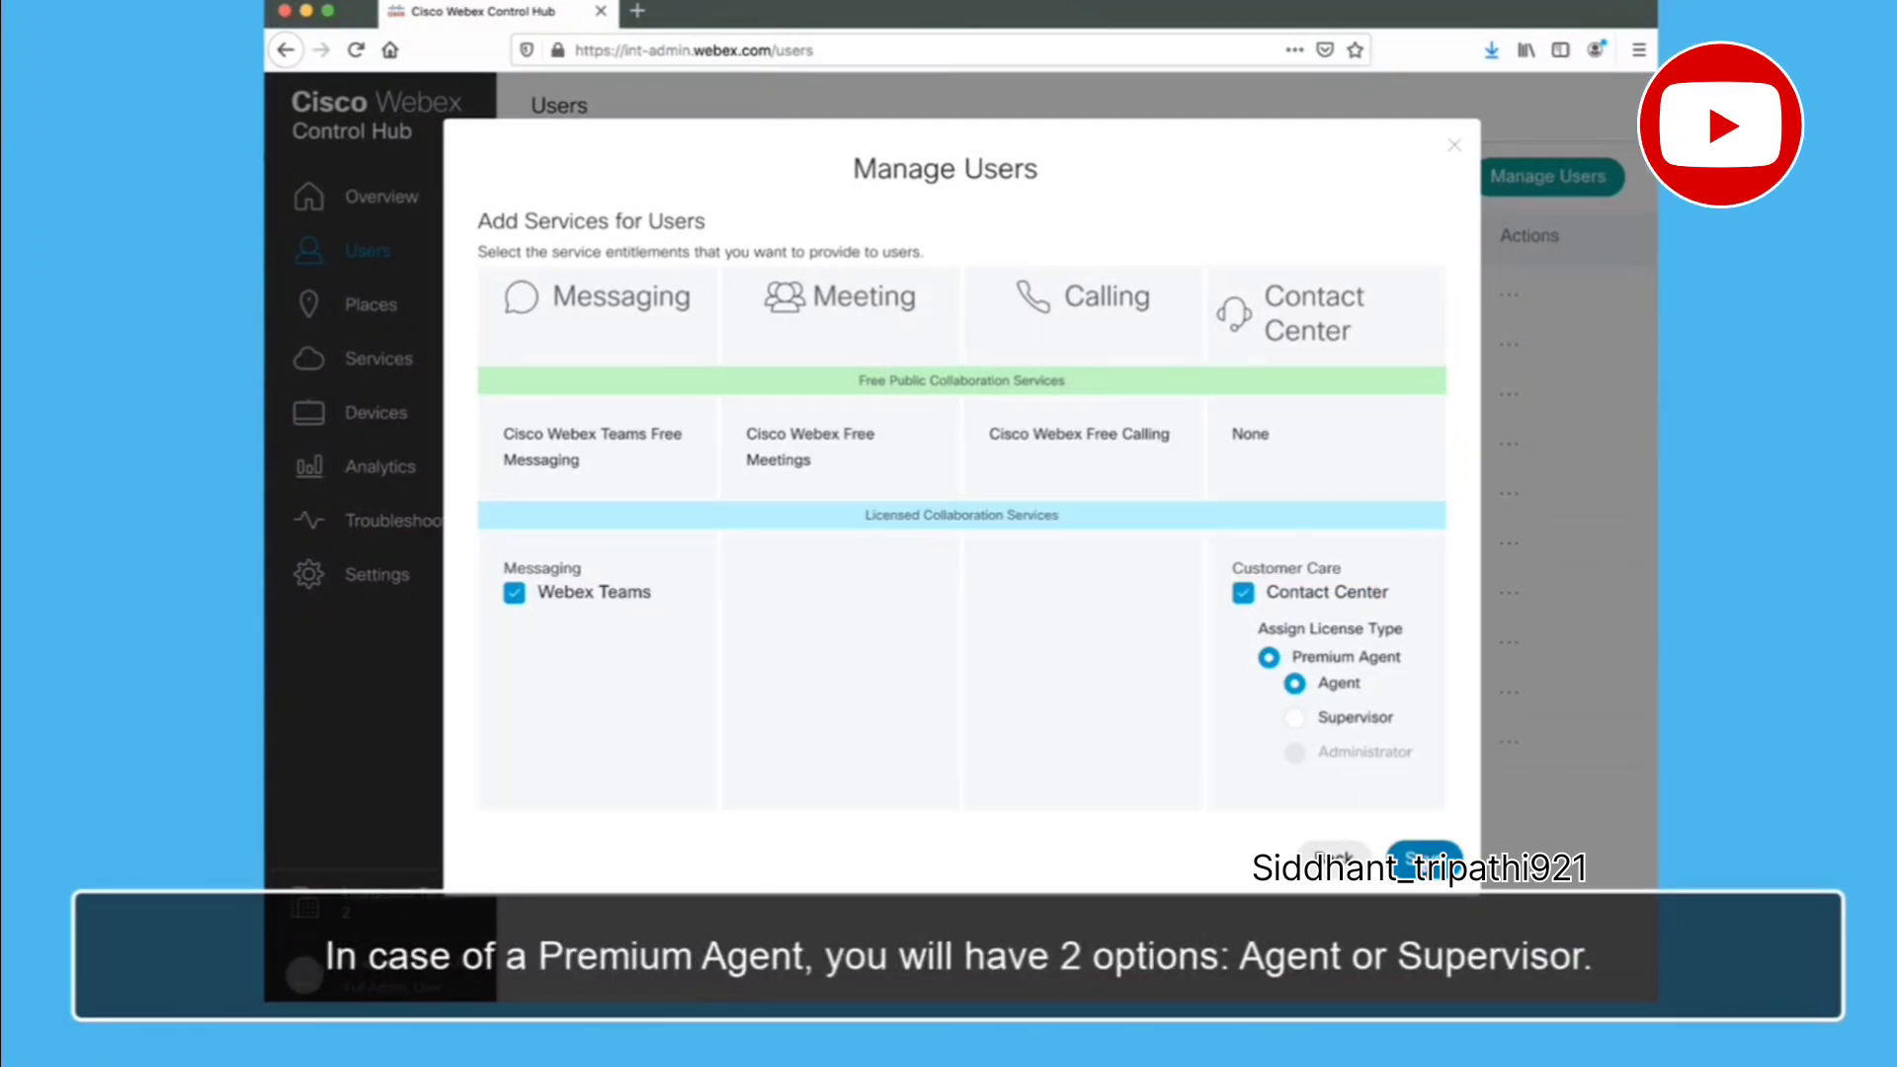
{"action": "left_click", "coordinate": [1268, 658]}
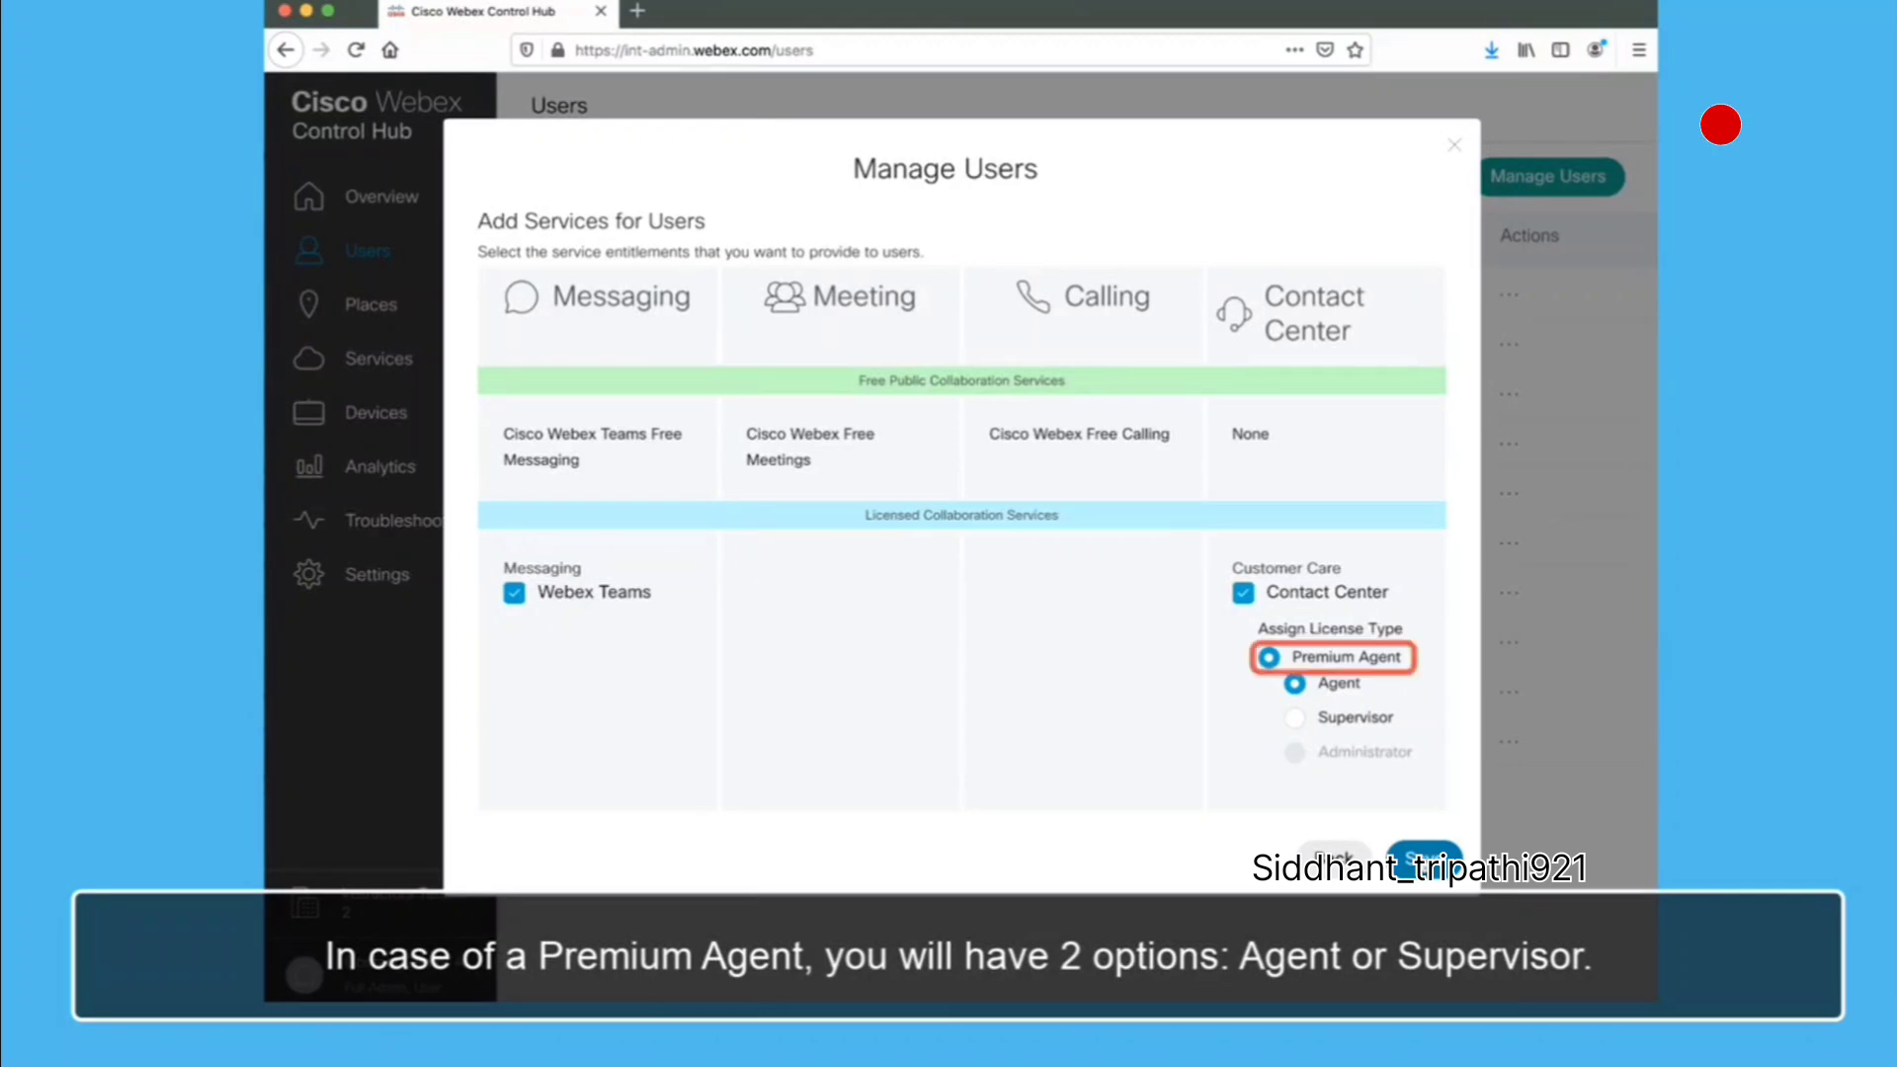
{"action": "left_click", "coordinate": [1292, 718]}
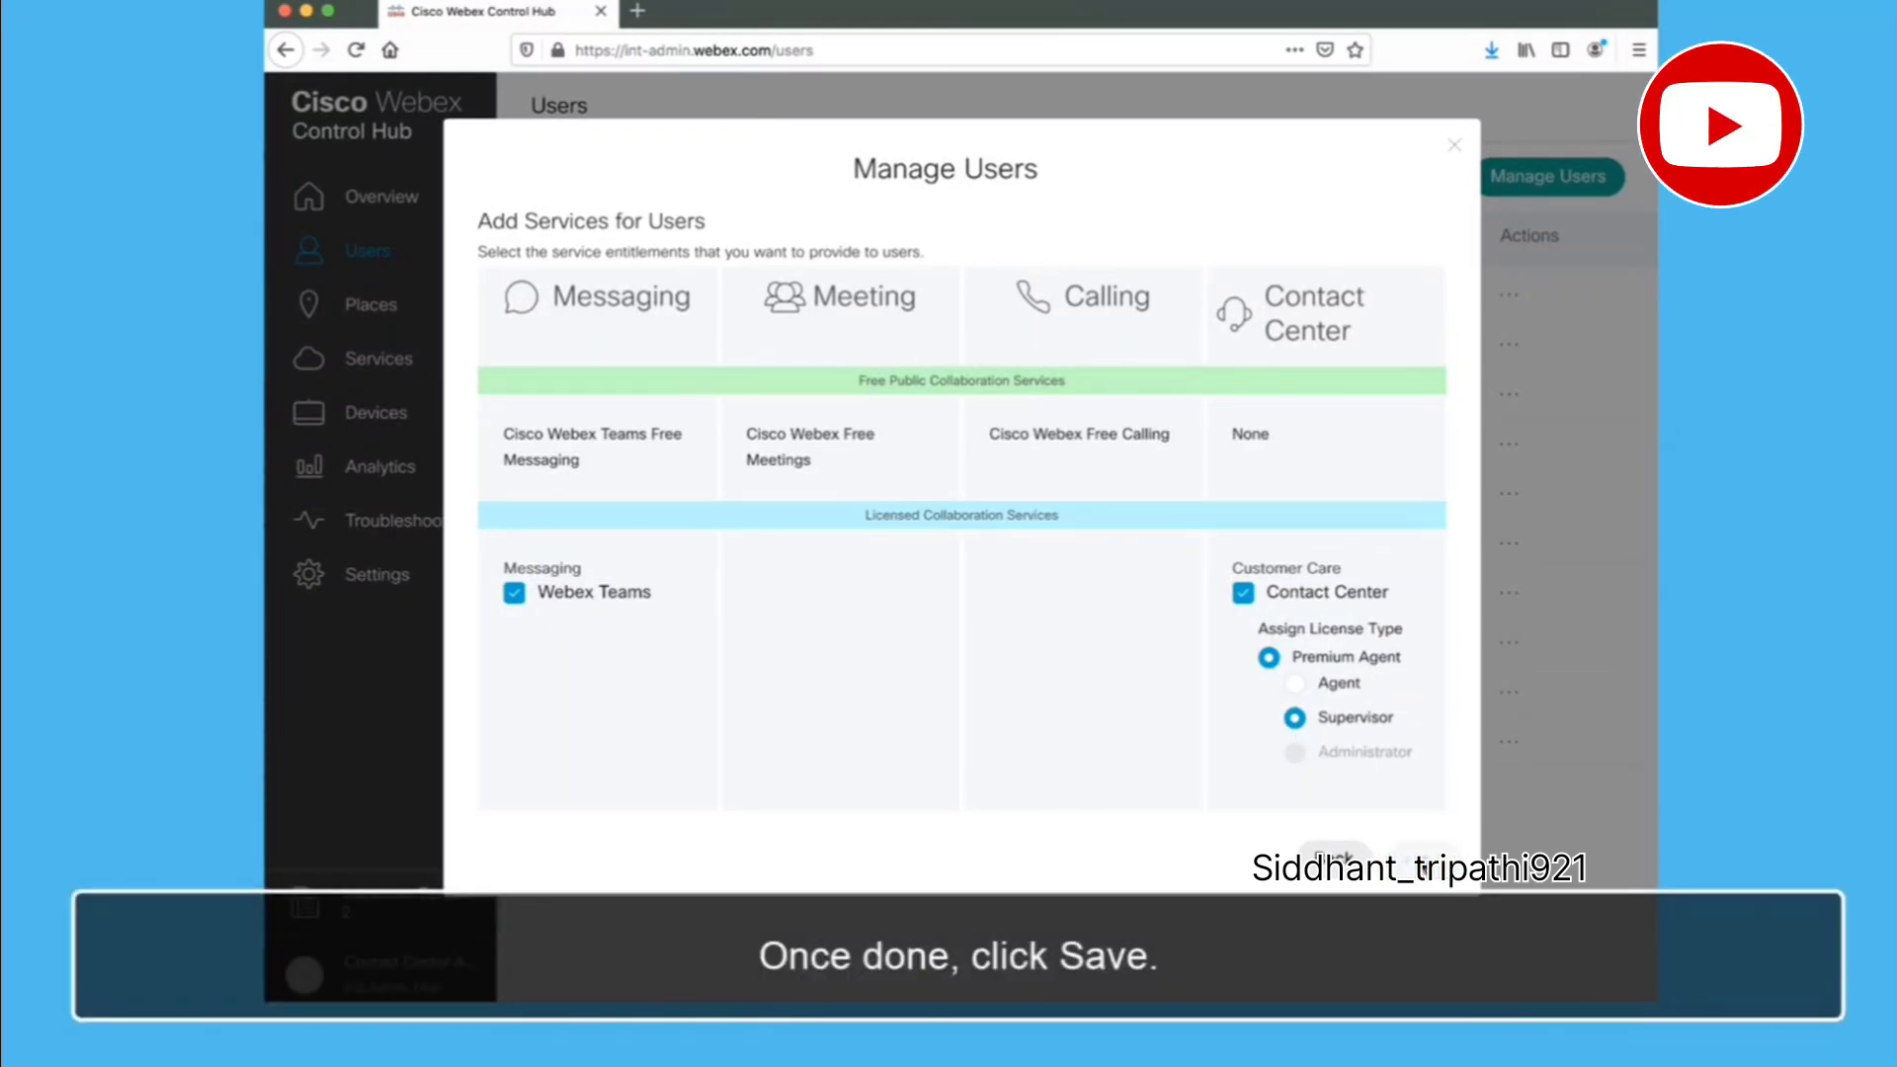
Save the chosen services and finish, returning to the Users list.
{"action": "left_click", "coordinate": [1423, 858]}
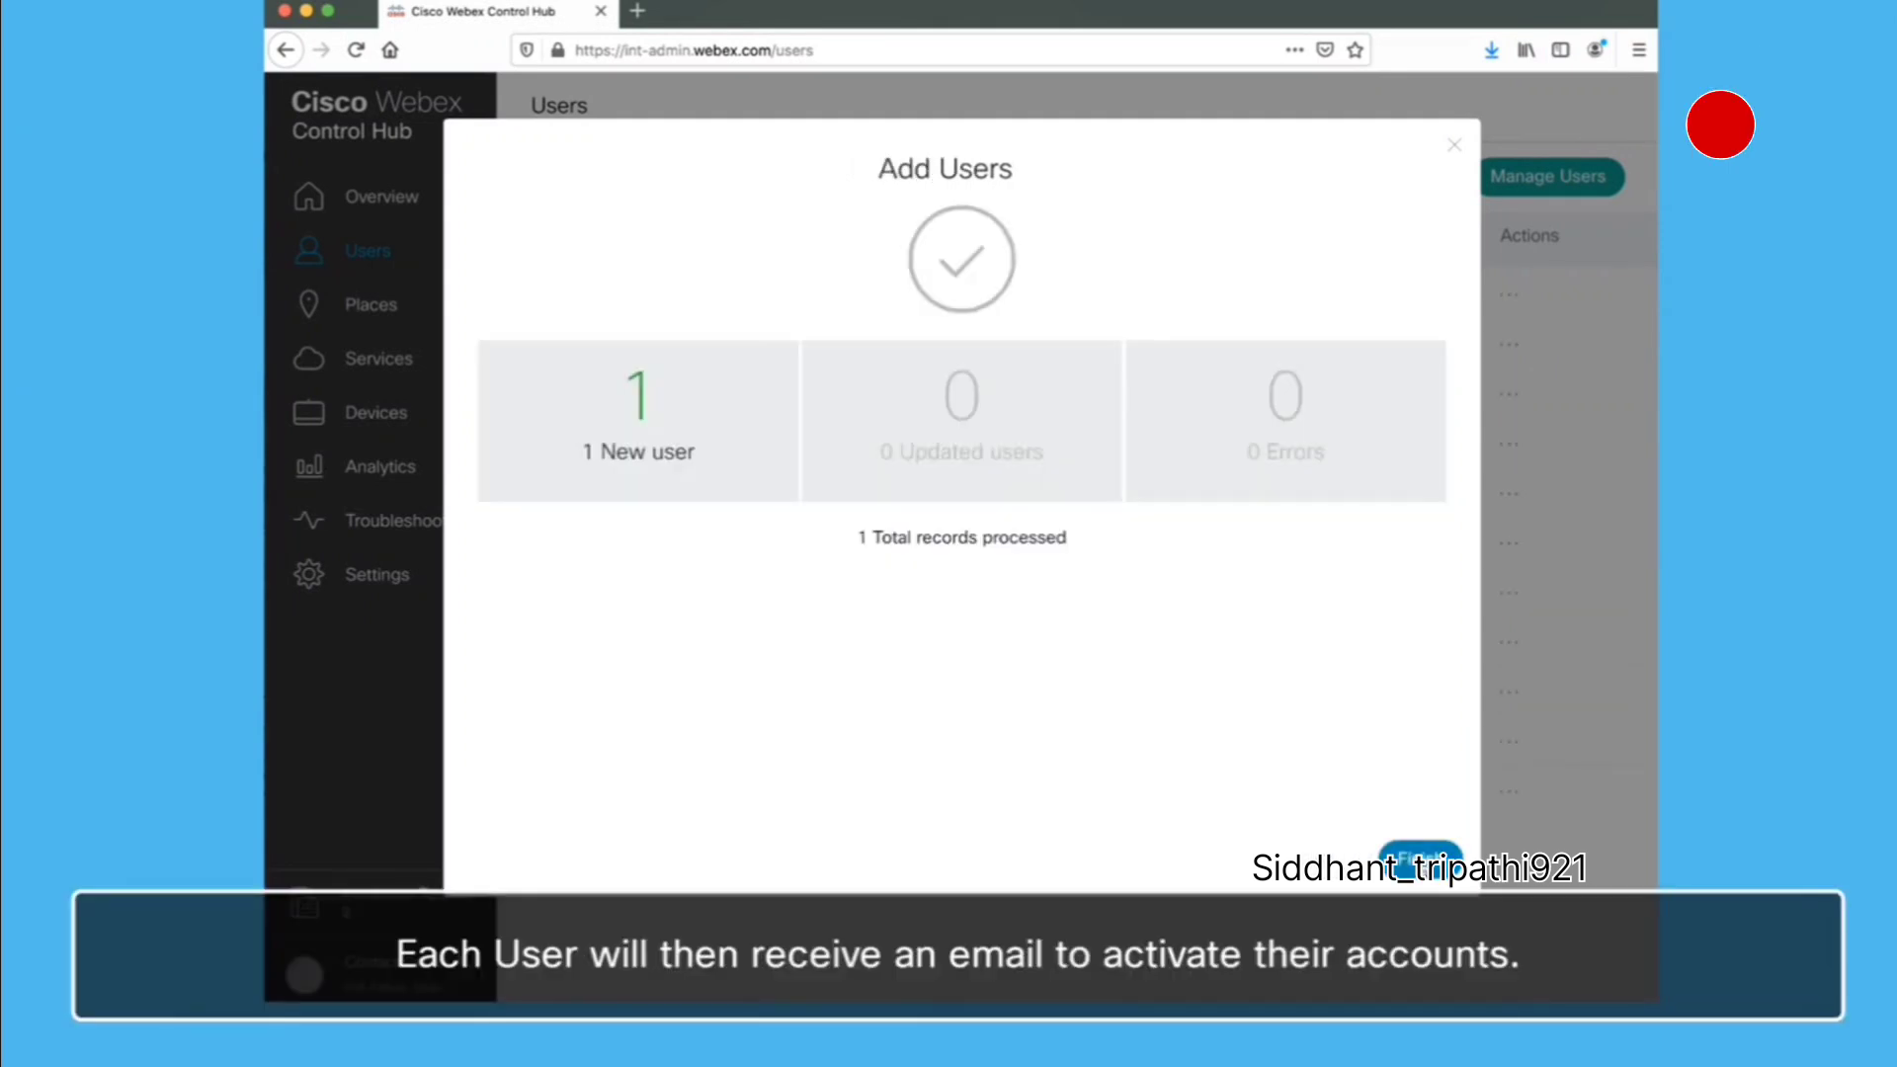
{"action": "left_click", "coordinate": [1455, 145]}
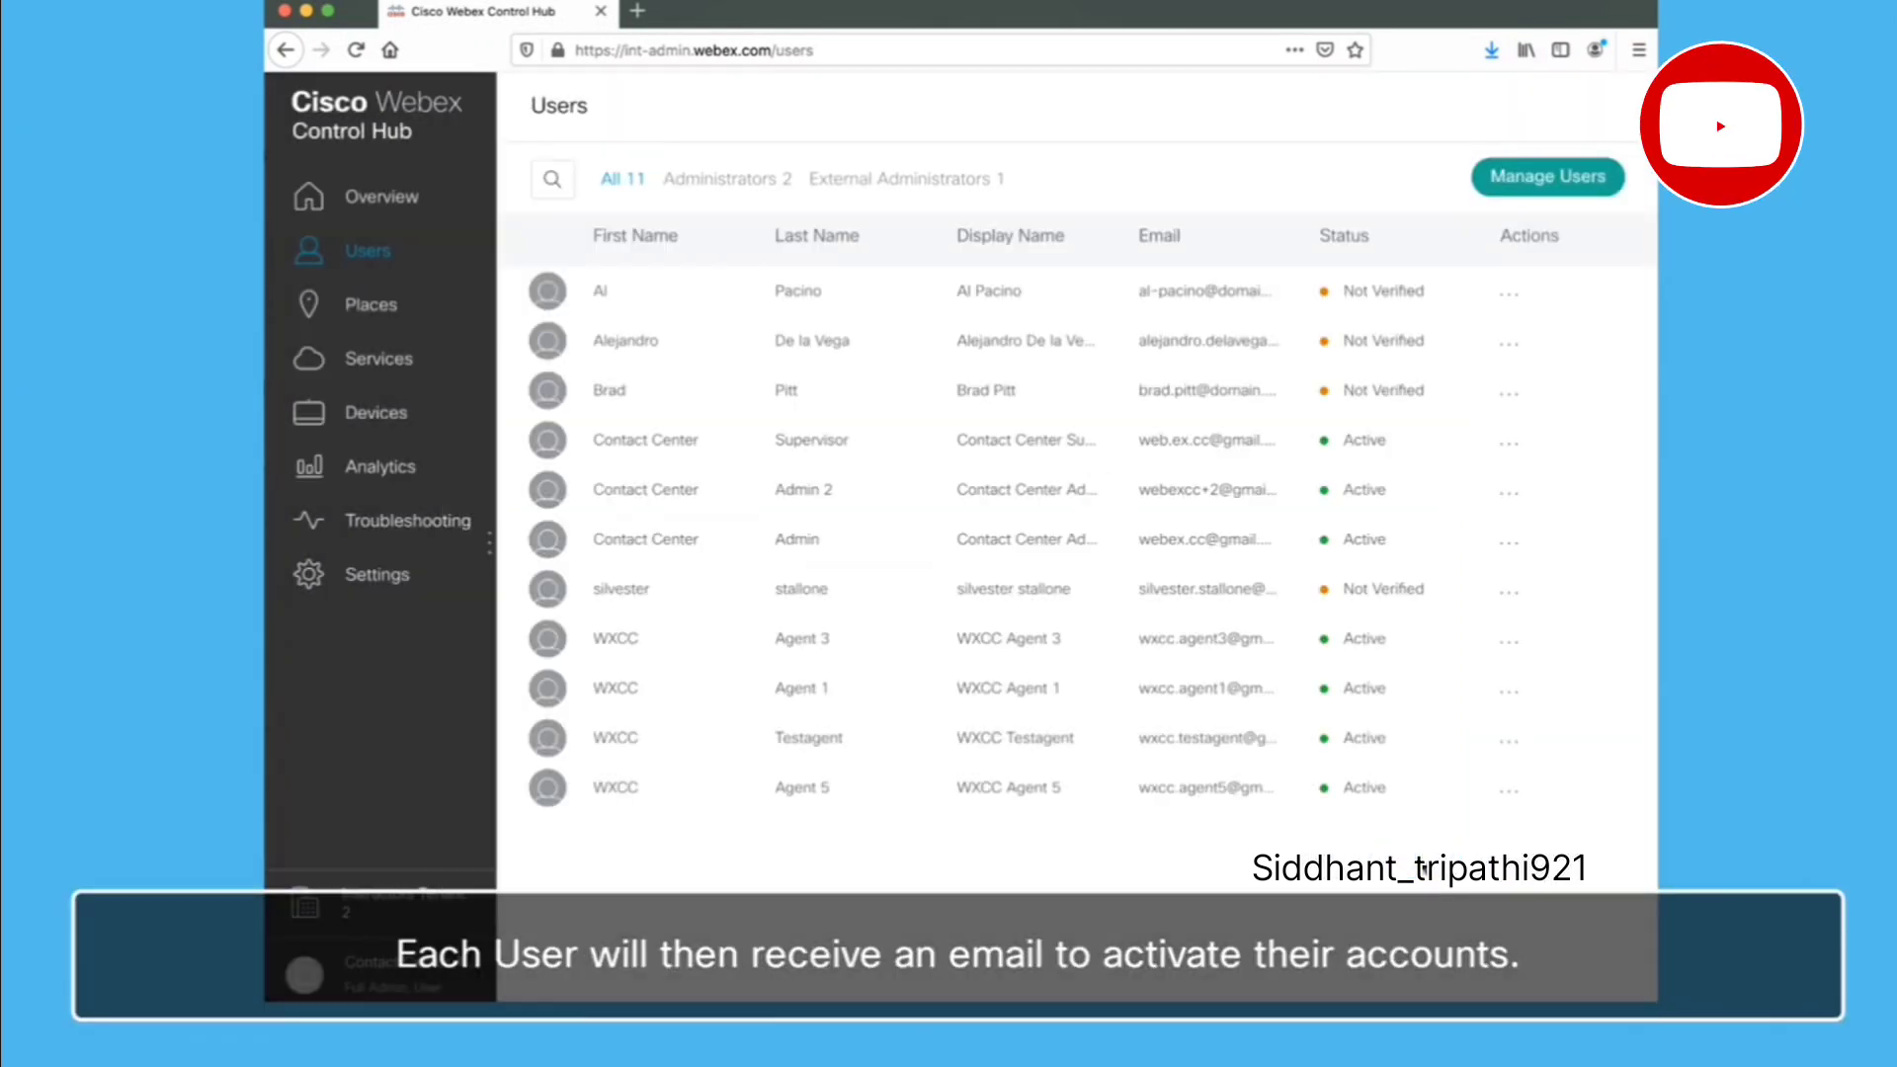